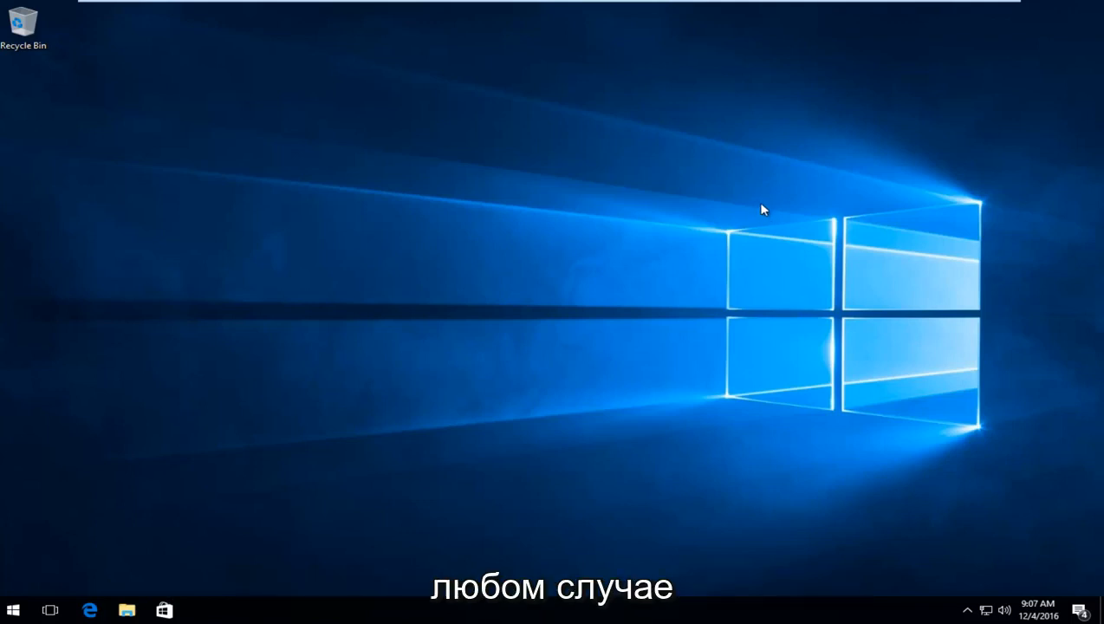
Search the Start menu for 'device' to find Device Manager.
left_click(14, 610)
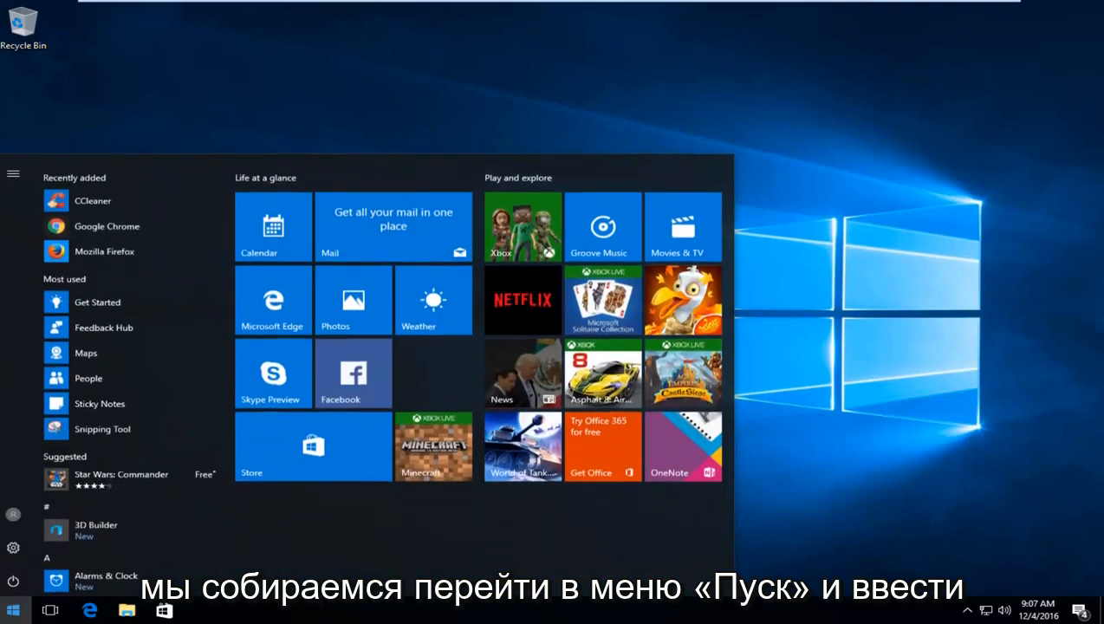
type("device")
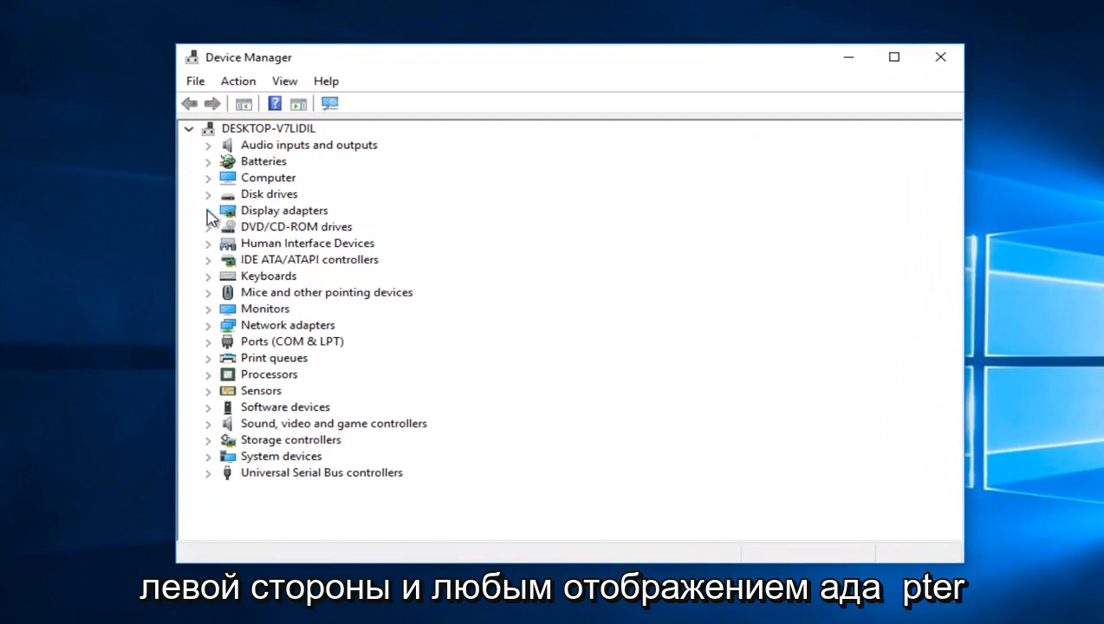
Launch Update Driver Software for the VMware SVGA 3D display adapter.
left_click(208, 210)
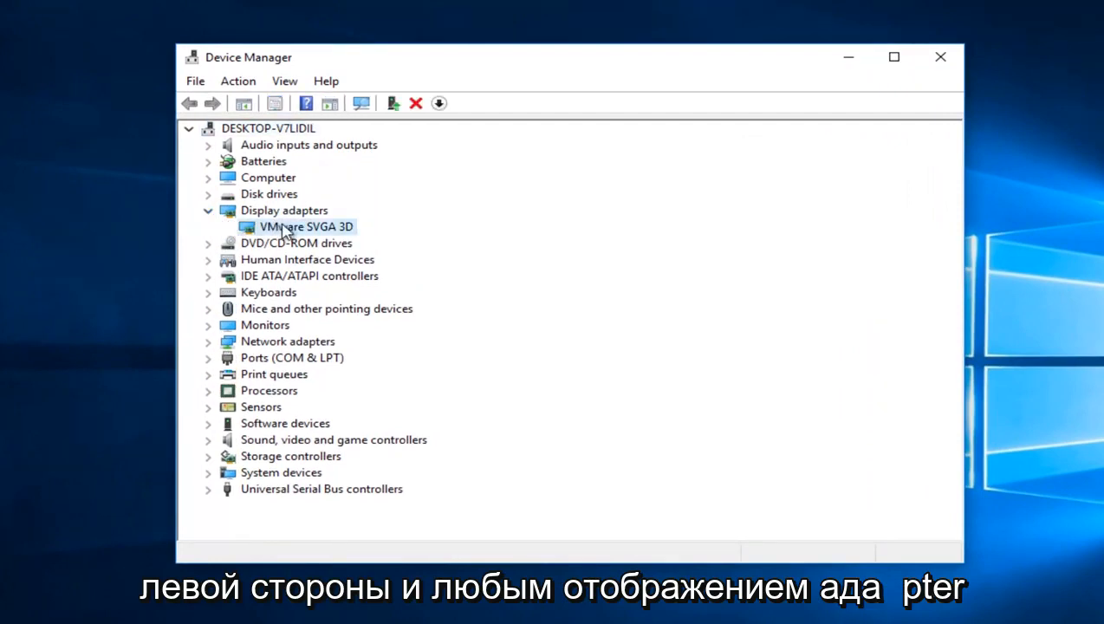
right_click(305, 226)
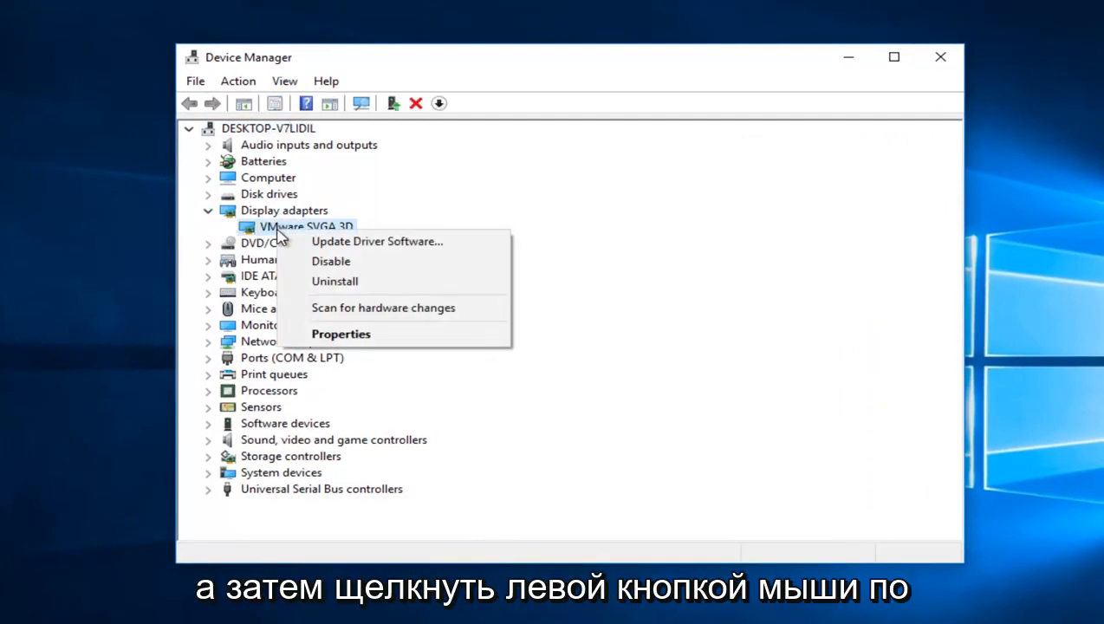
mouse_move(378, 241)
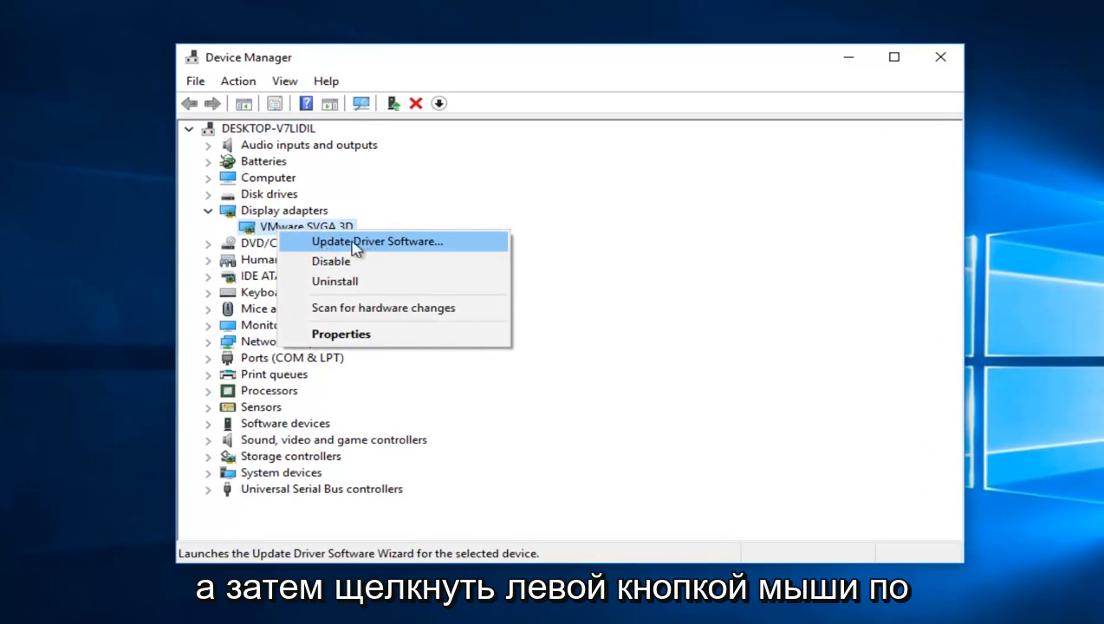
left_click(376, 241)
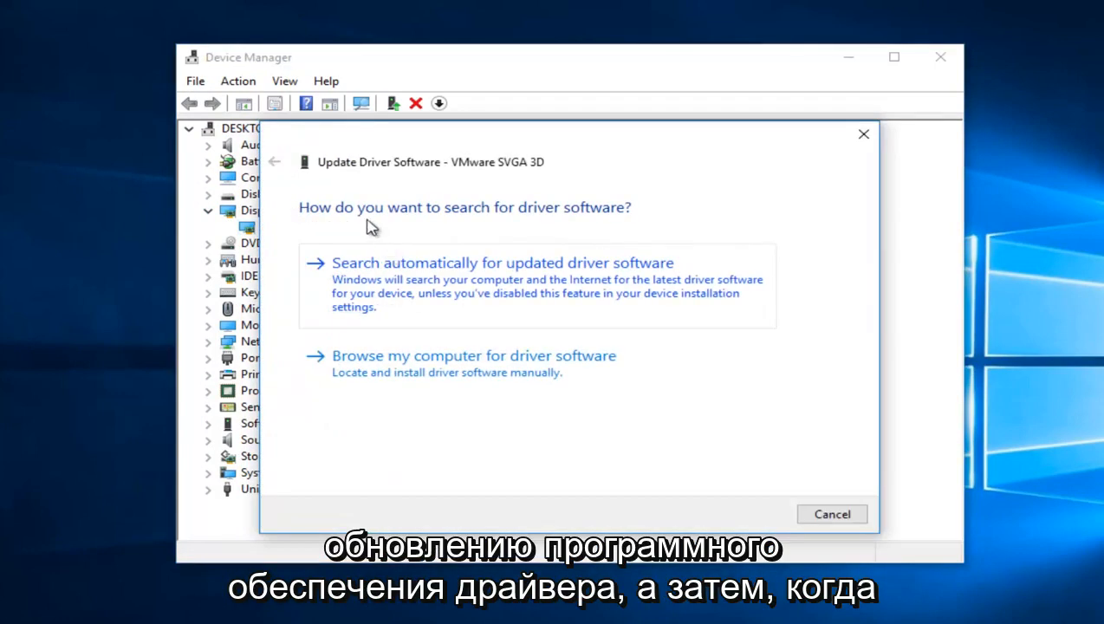
mouse_move(569, 215)
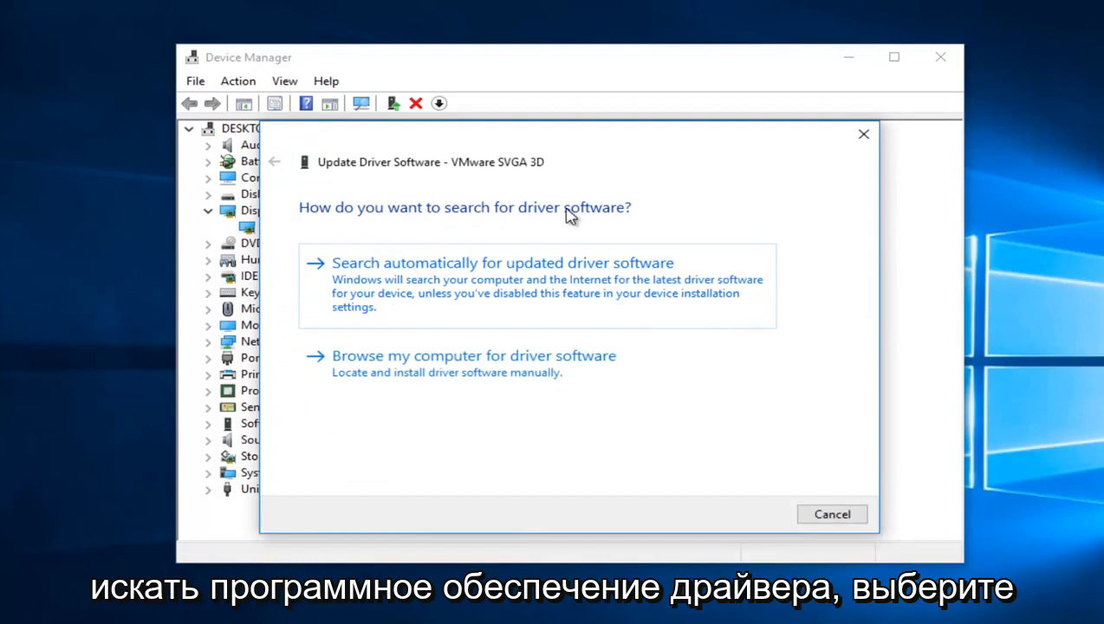
mouse_move(537, 292)
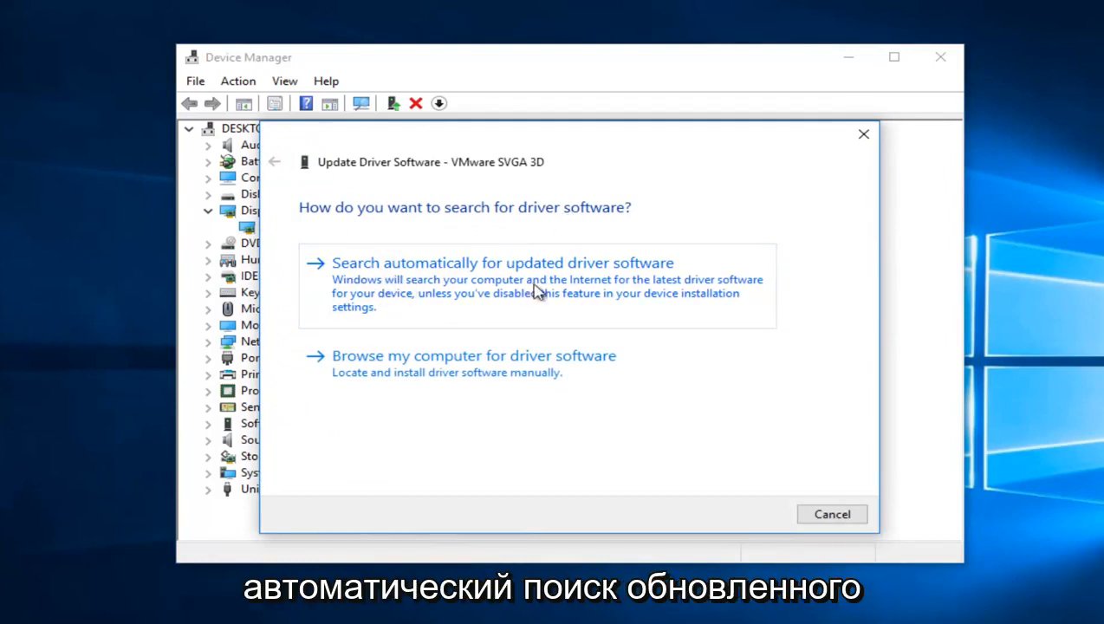
mouse_move(496, 296)
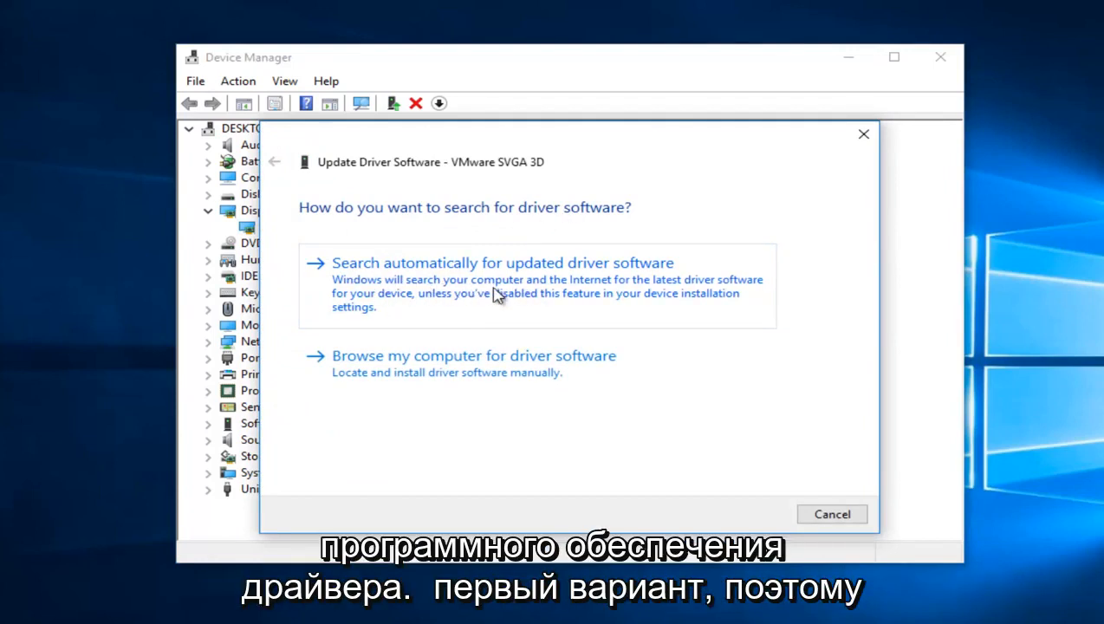
Run the automatic driver search, see the best driver is installed, and return to search options.
left_click(502, 264)
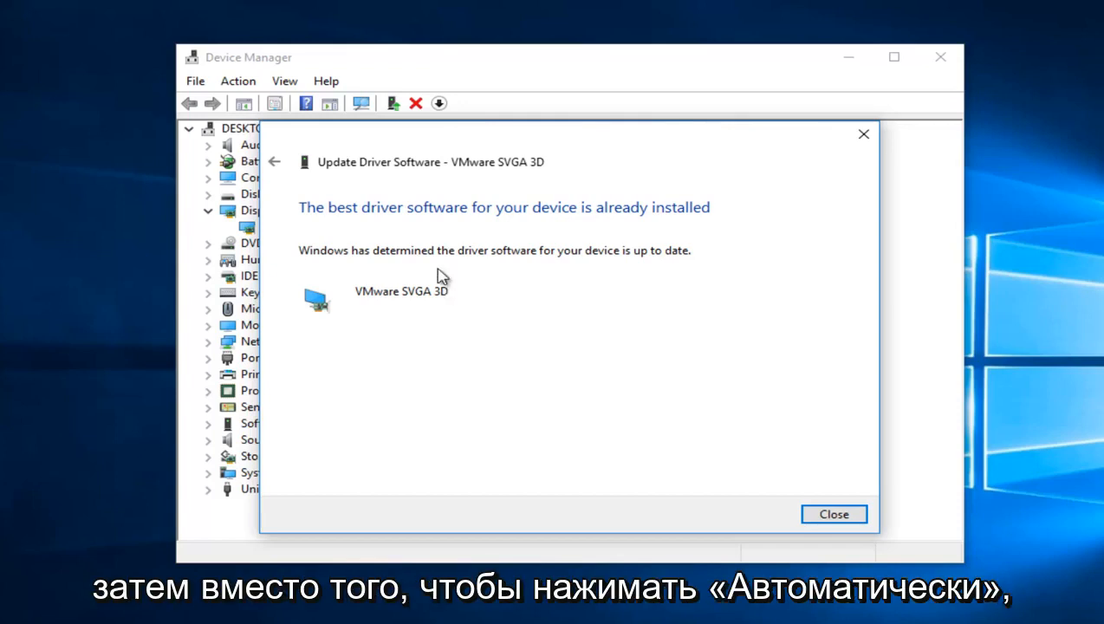
left_click(274, 162)
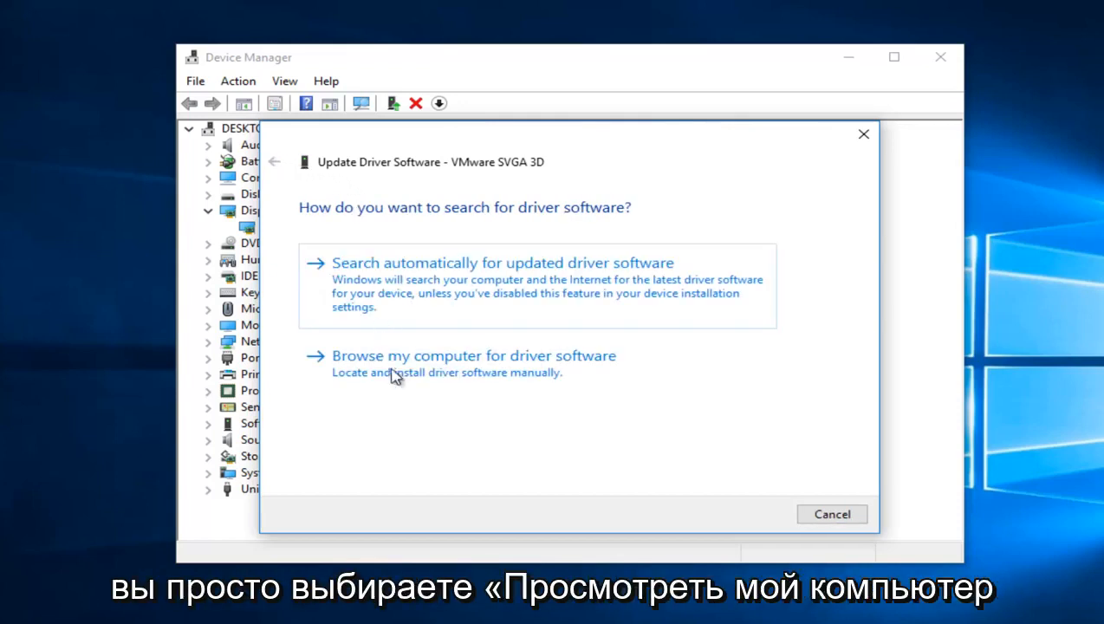